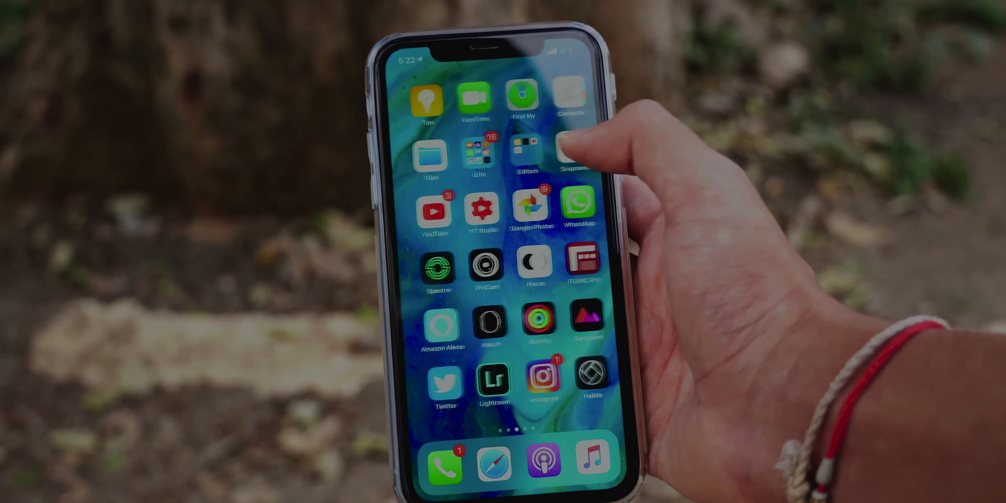
scroll(left, 3)
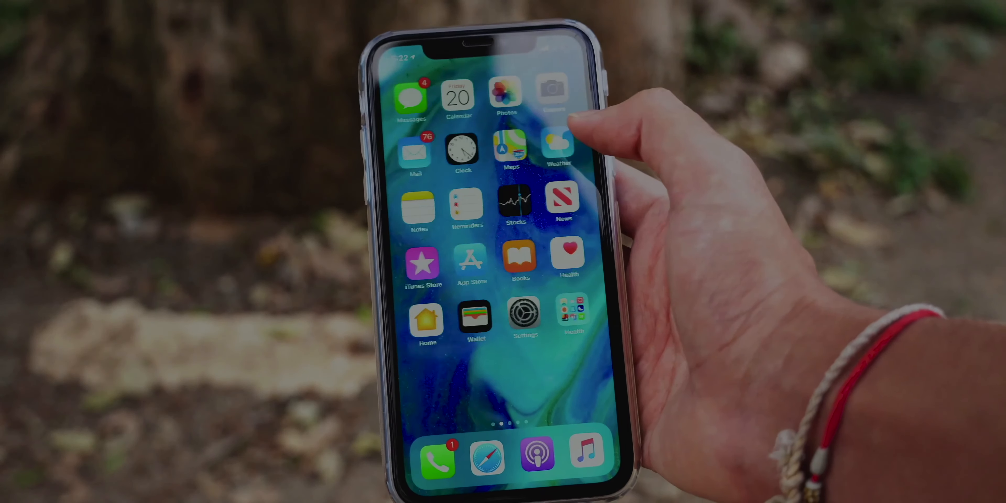
scroll(left, 3)
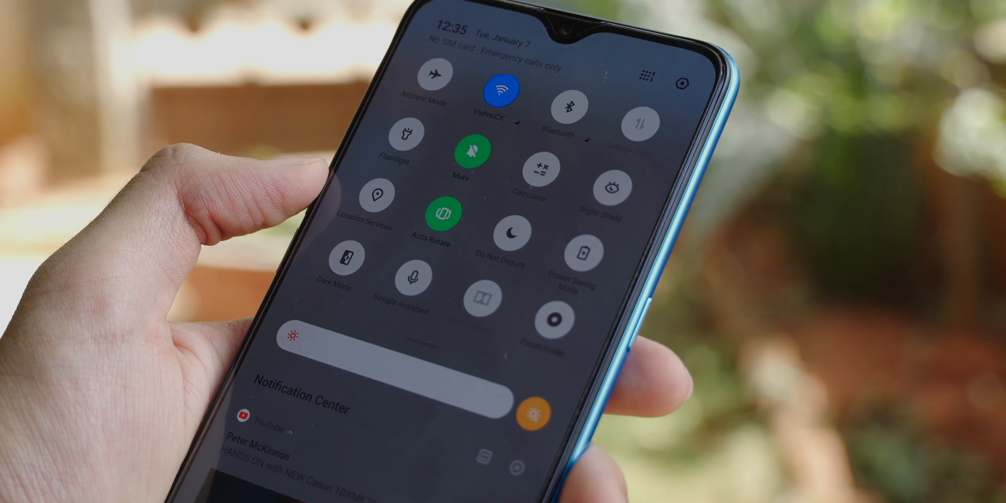
click(339, 258)
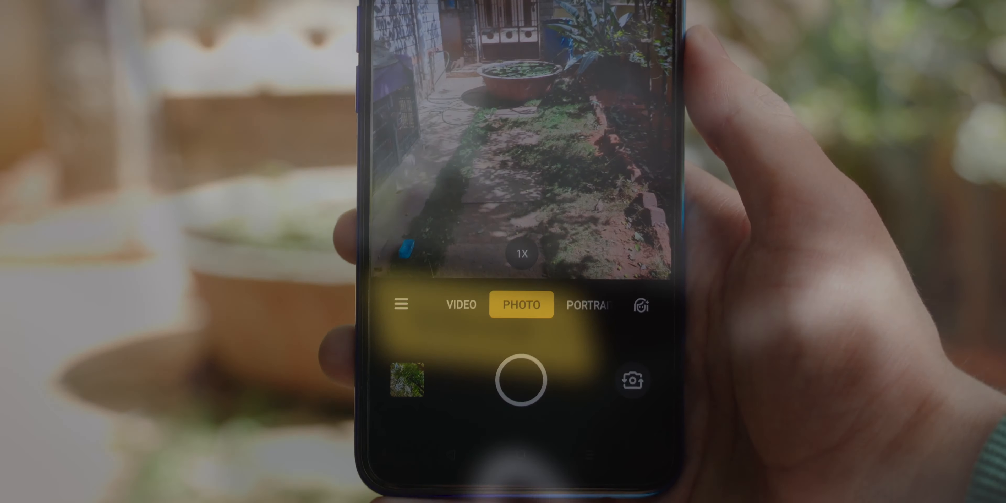
click(400, 304)
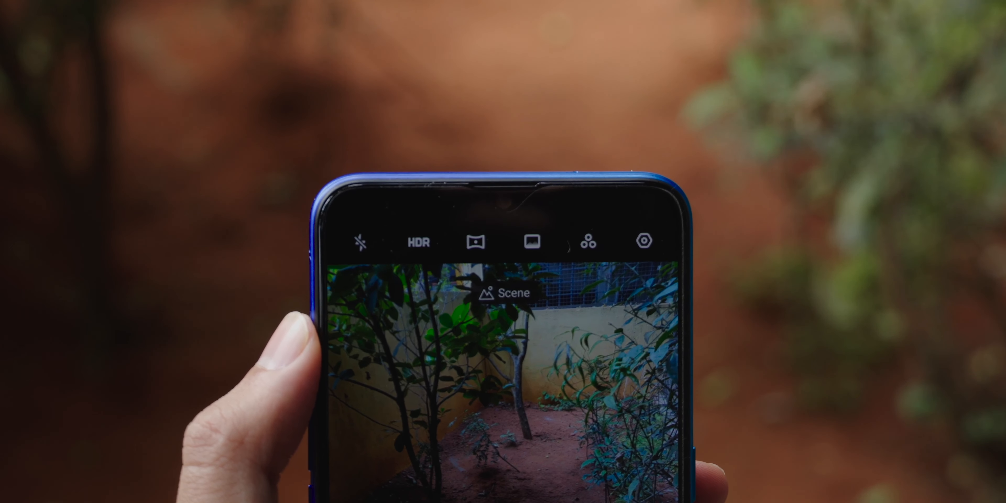
click(529, 215)
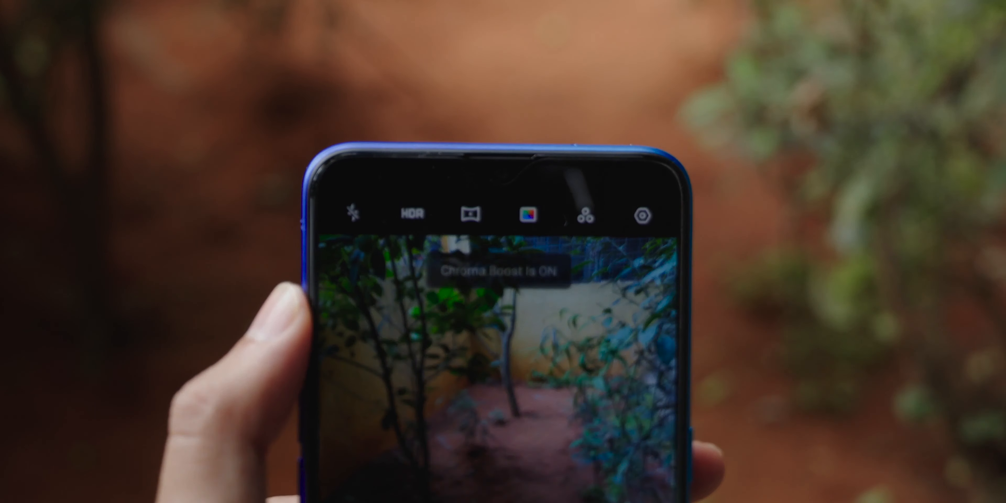